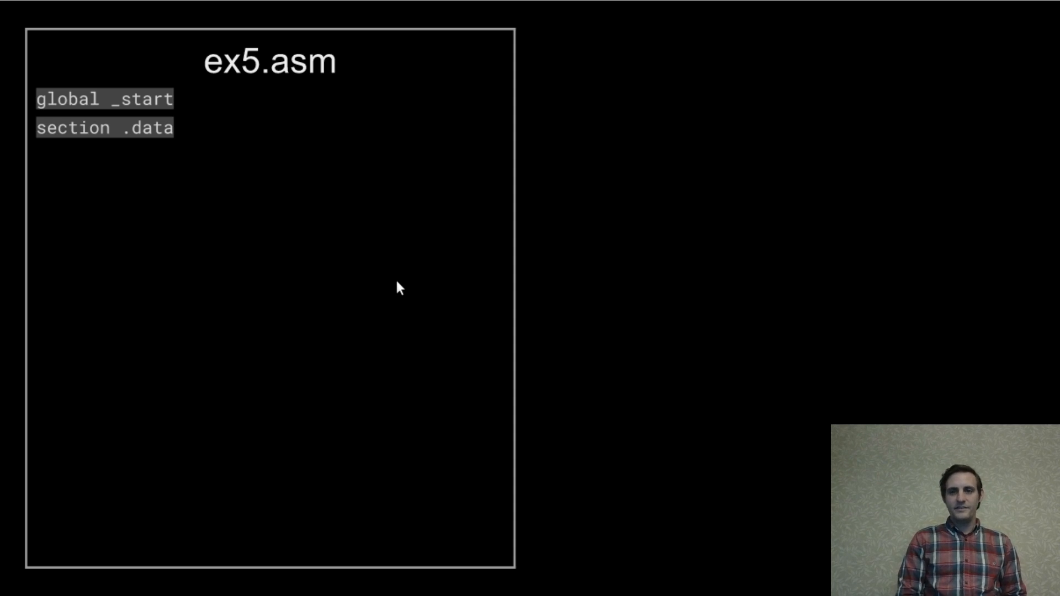
{"action": "type", "text": "addr db \"yellow\""}
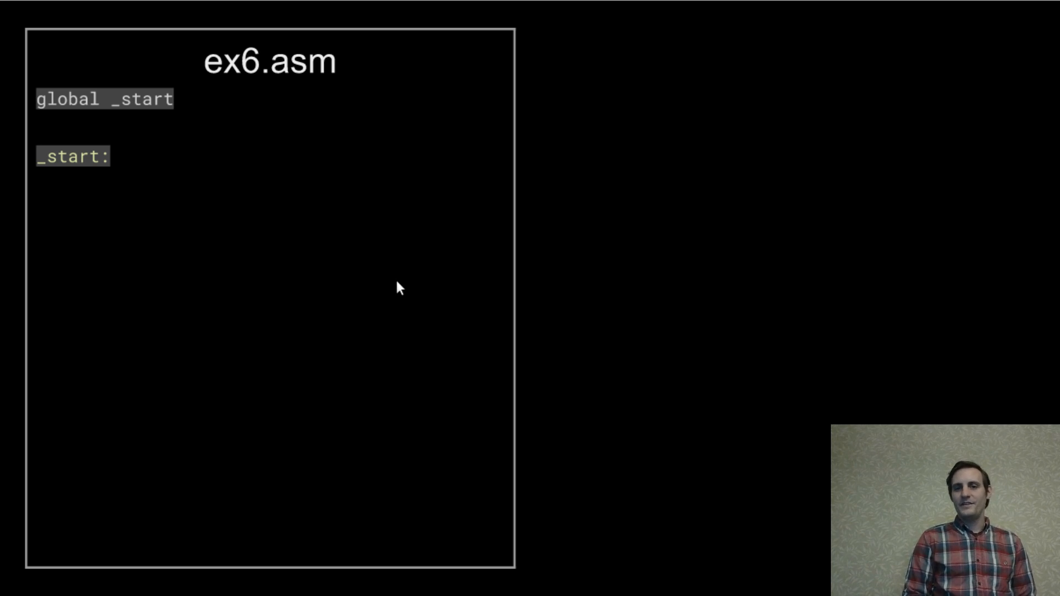
{"action": "type", "text": "sub esp, 4"}
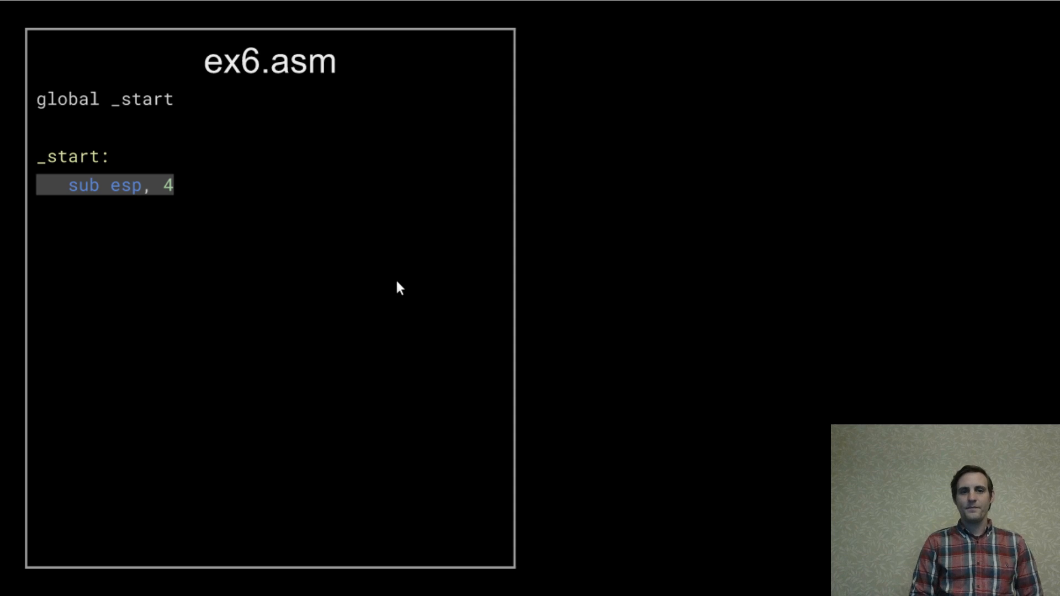